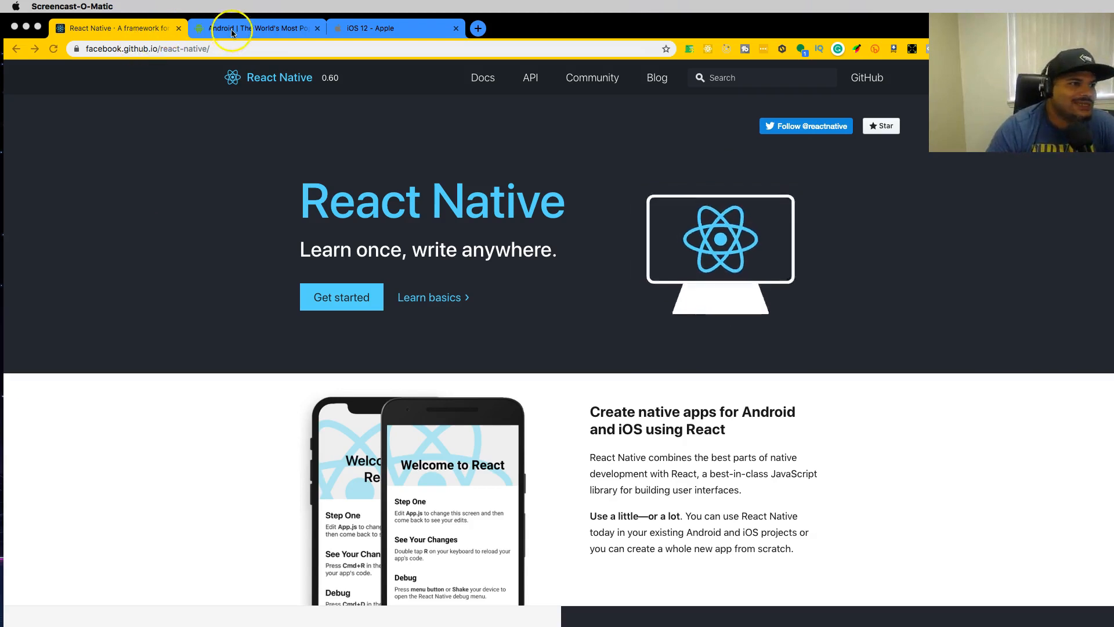
Step: Switch to the 'Android | The World's Most Popular…' tab
click(256, 28)
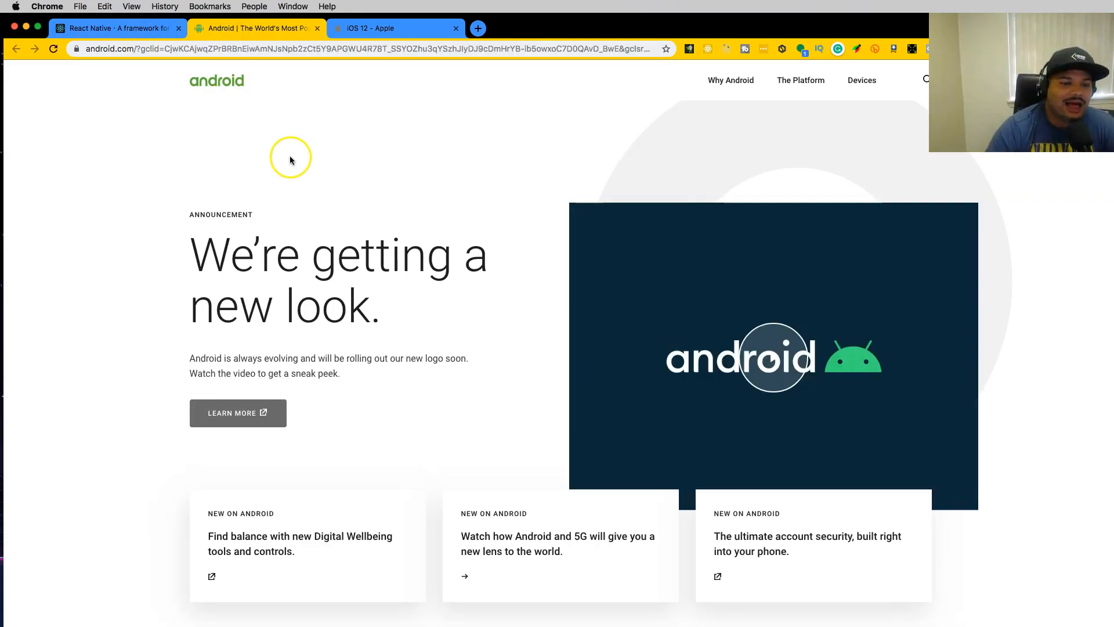
mouse_move(440, 247)
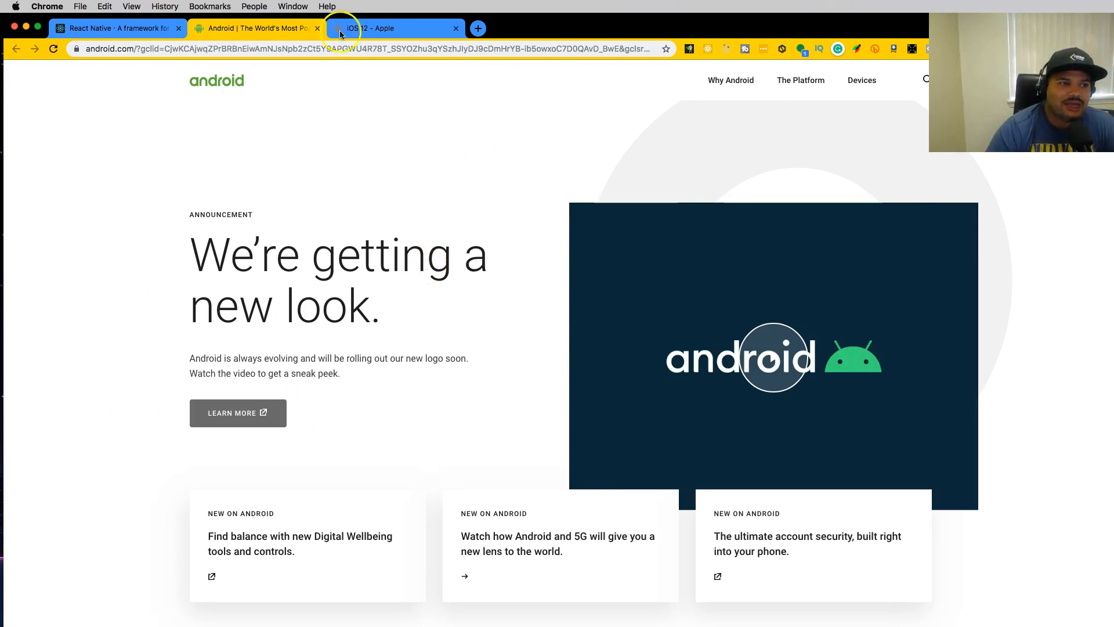
Step: Switch to the 'iOS 12 - Apple' tab
click(395, 29)
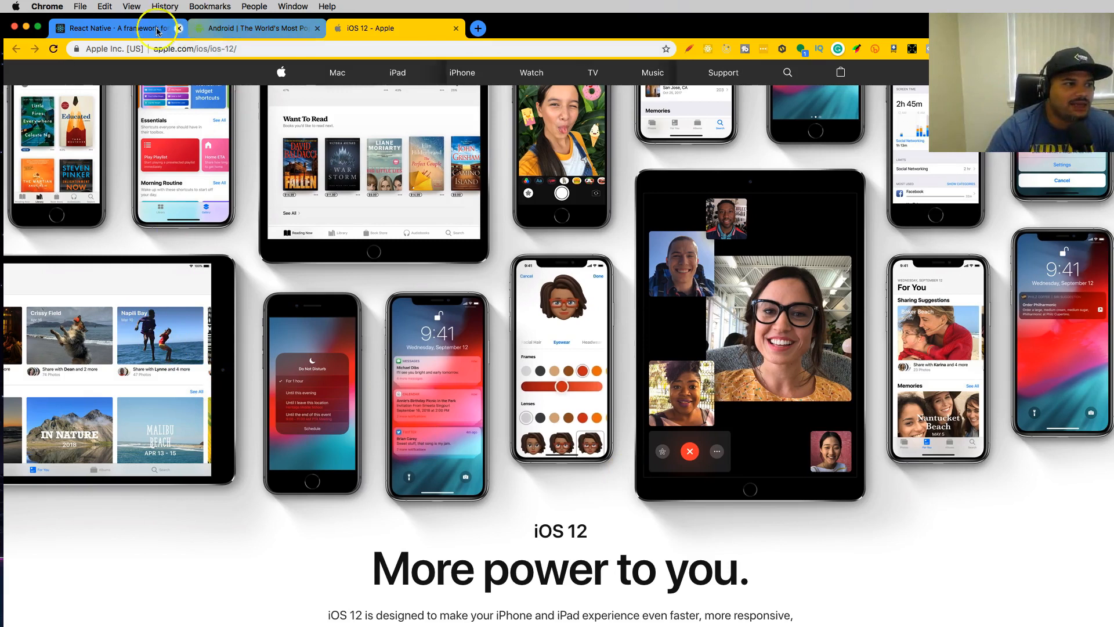
Step: View the React Native tab, then return to the Android tab
click(114, 28)
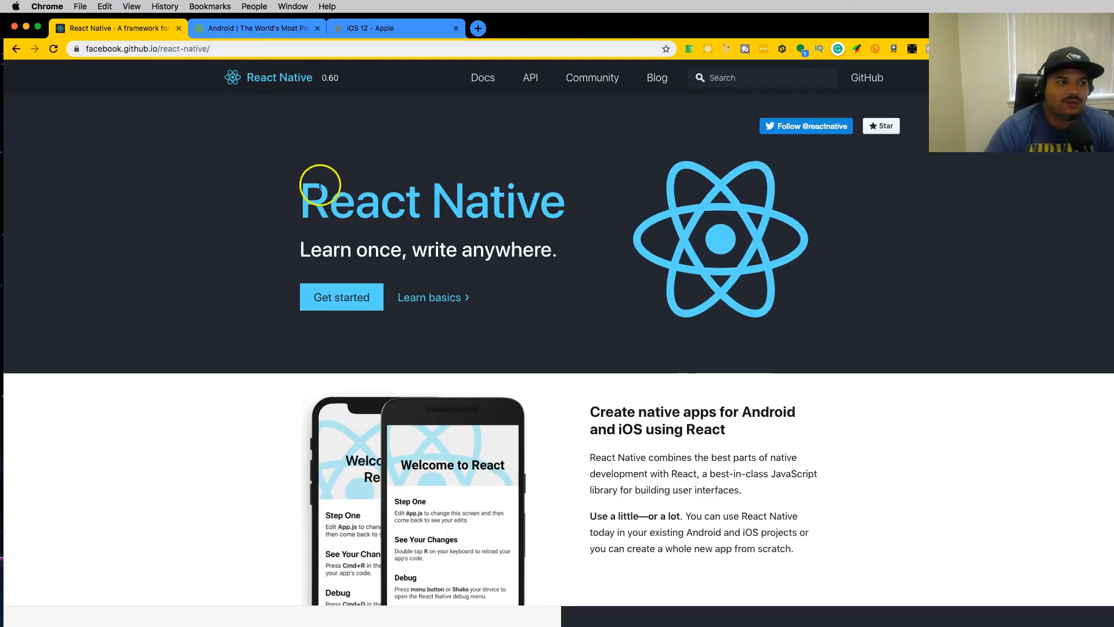
click(256, 28)
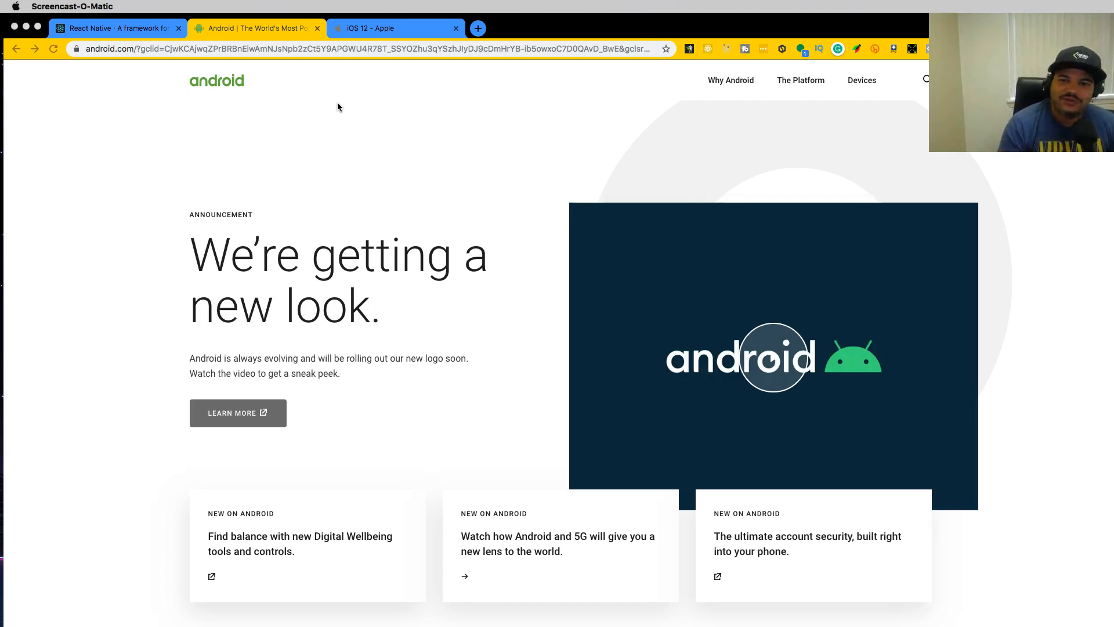
mouse_move(321, 99)
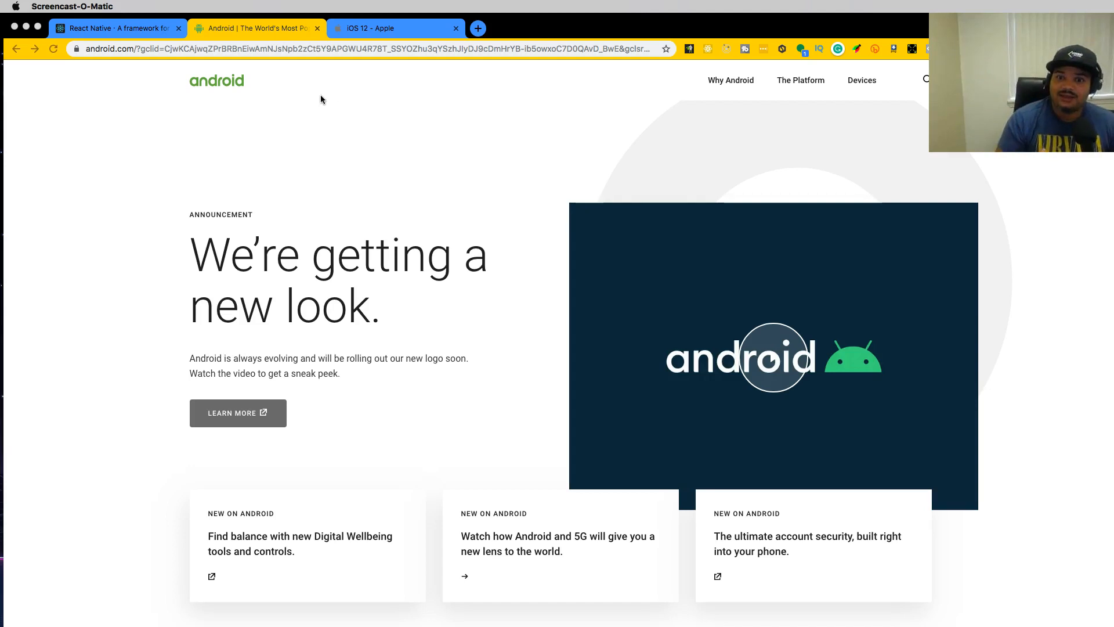